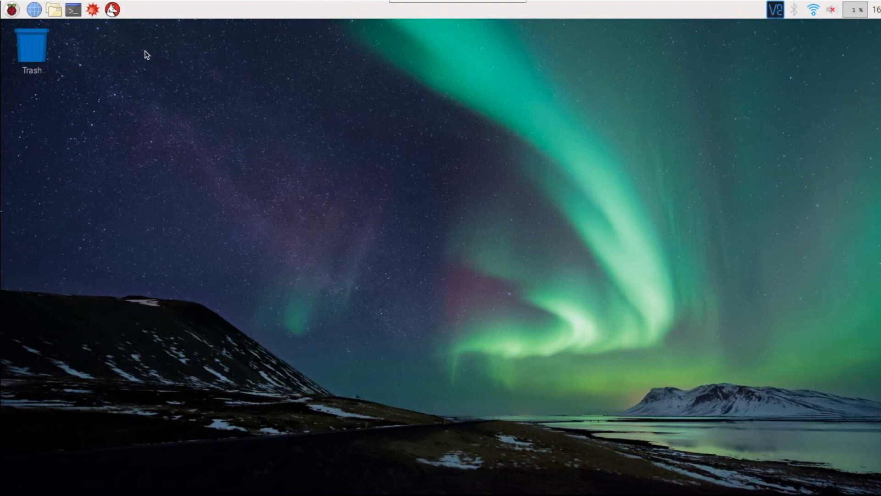
# Install conky in a new terminal with 'sudo apt-get install conky -y'
pyautogui.click(73, 9)
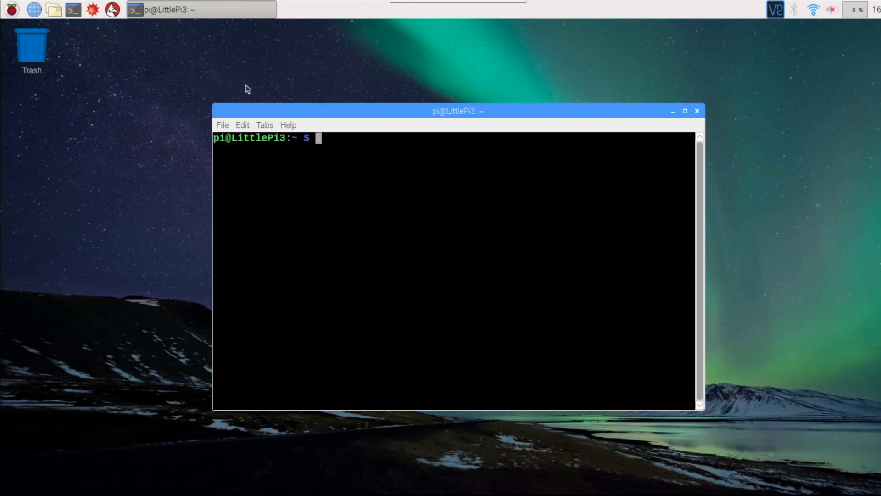
pyautogui.write('sudo')
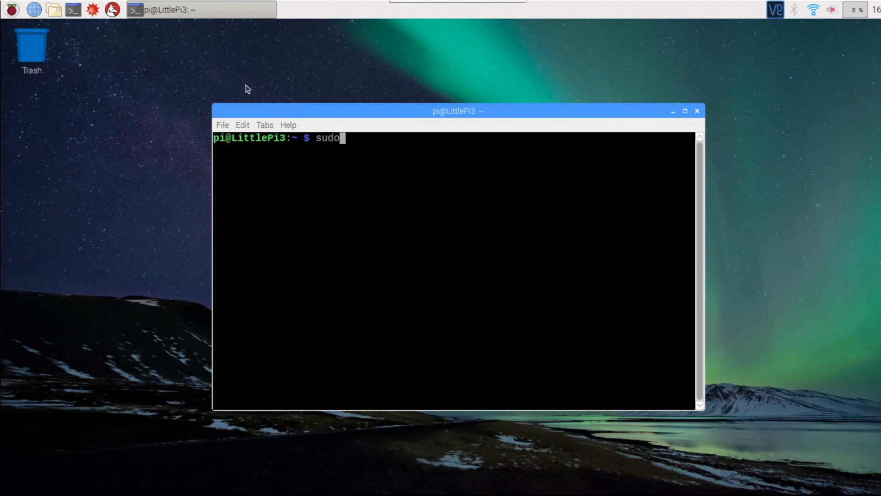
pyautogui.write('apt-')
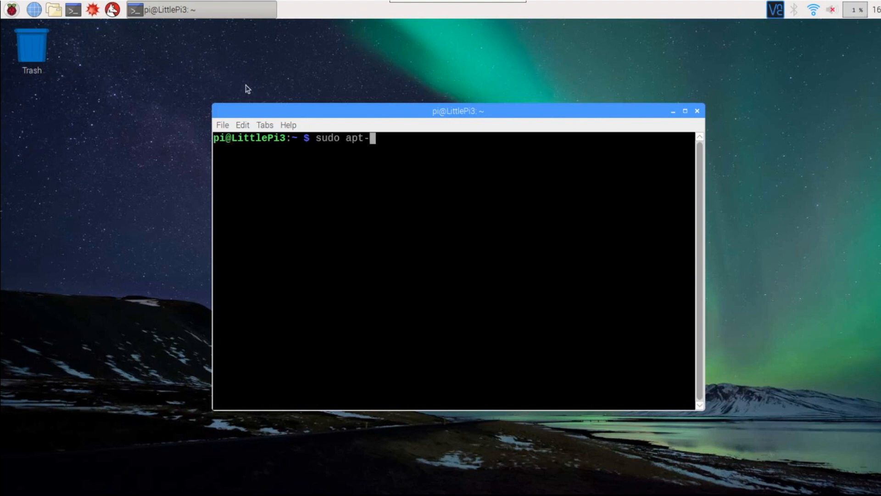
pyautogui.write('get')
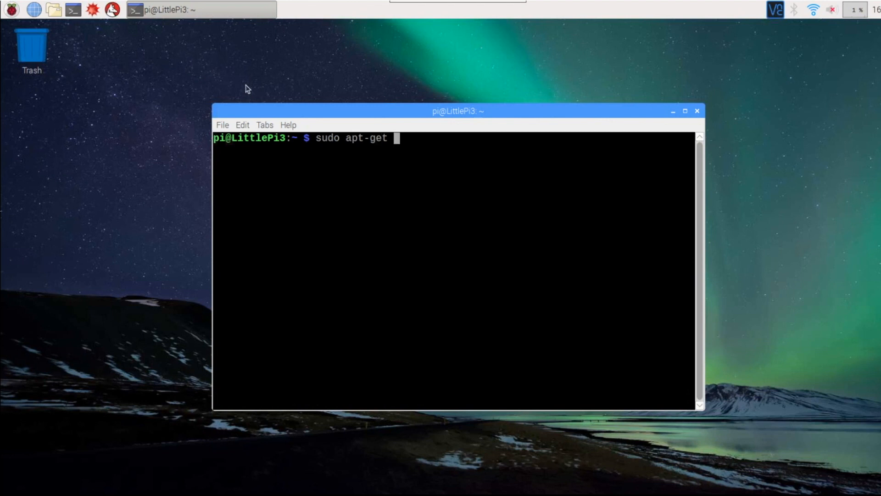
pyautogui.write('install')
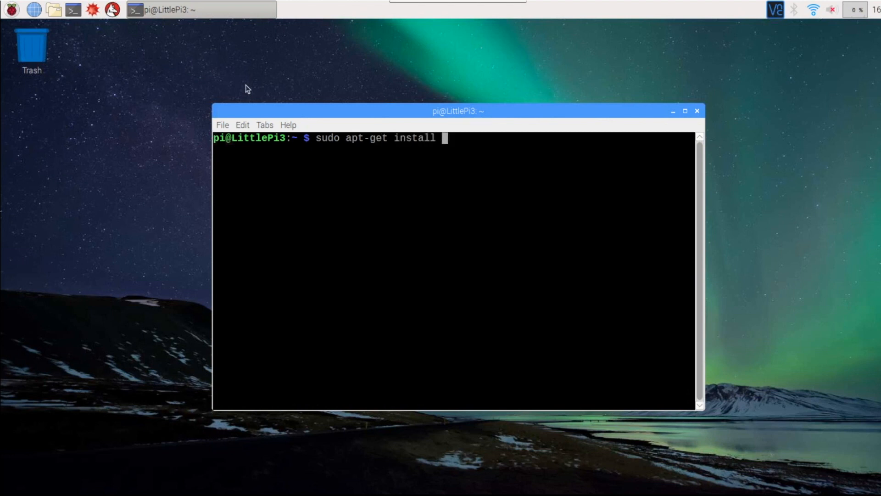
pyautogui.write('conky')
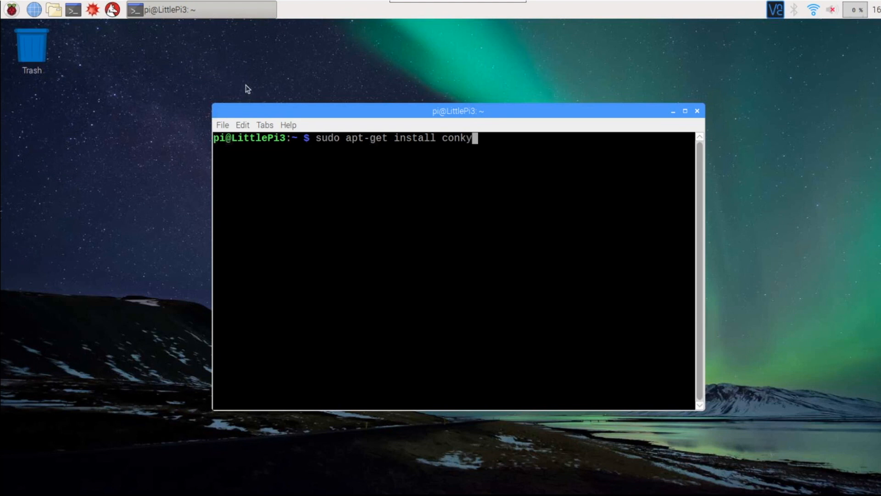
pyautogui.write('-y')
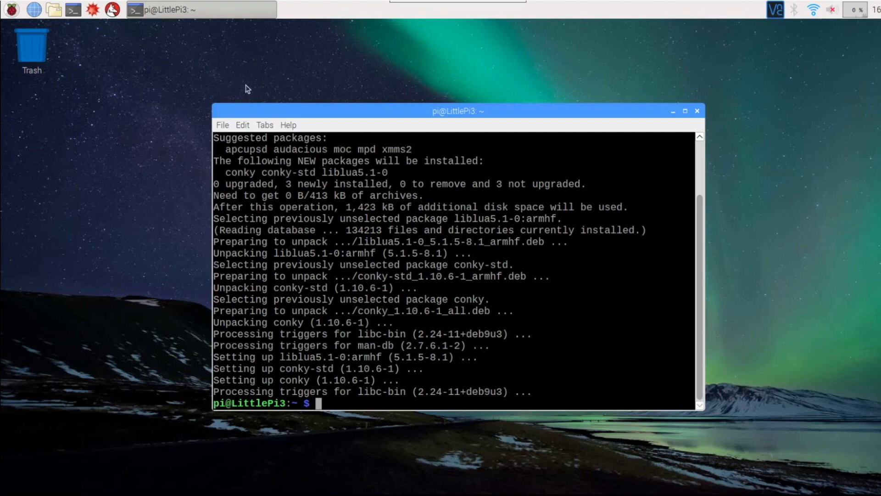
# Start a new /usr/bin/conky.sh script in nano as administrator
pyautogui.write('sudo nano /usr/bin/conky.sh')
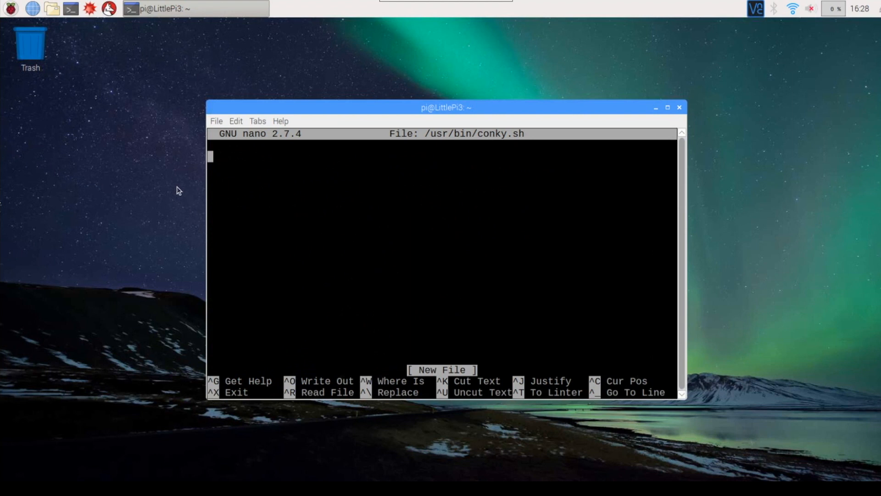
# Write '#!/bin/sh', '(sleep 4s && conky) &' and 'exit 0' into conky.sh and save it
pyautogui.write('#')
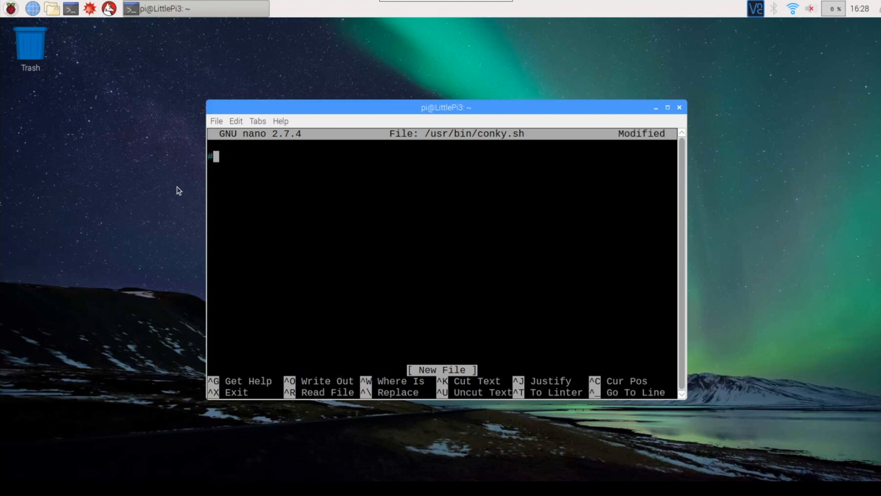
pyautogui.write('!')
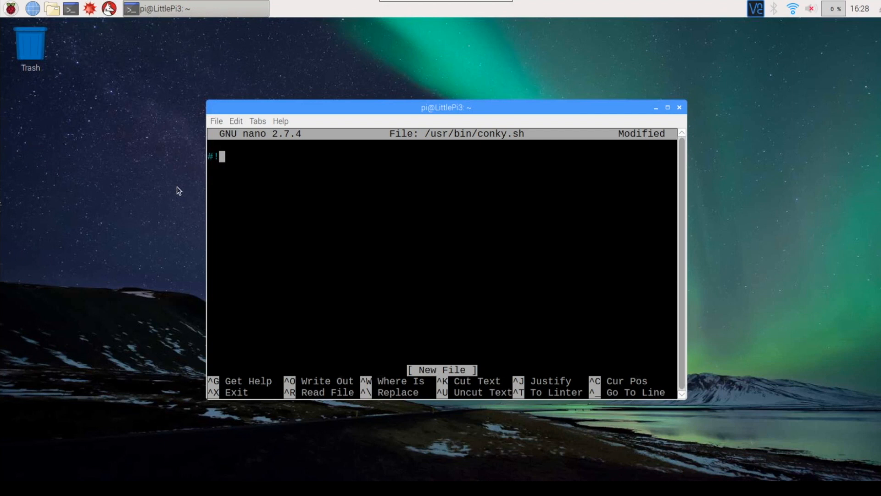
pyautogui.write('bin/')
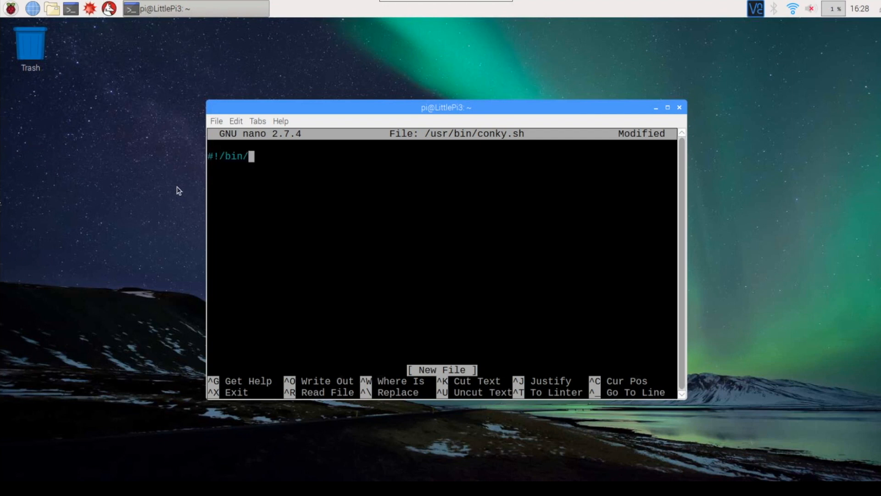
pyautogui.write('sh')
pyautogui.write('(')
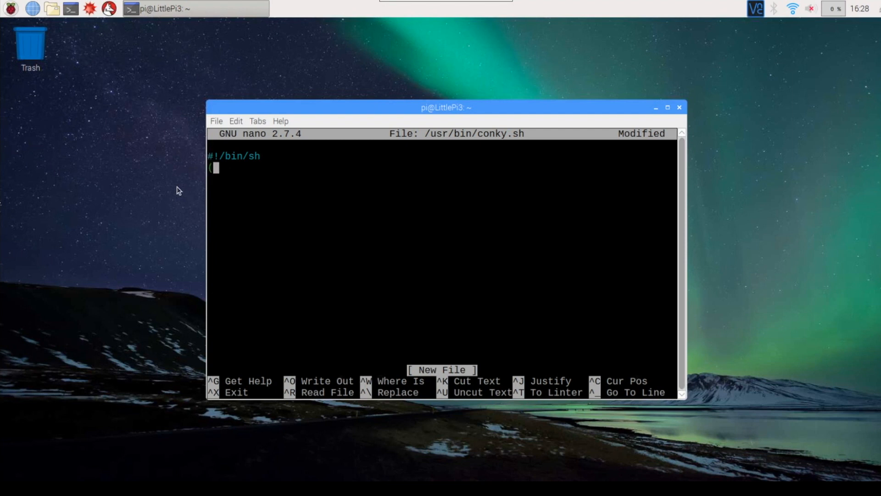
pyautogui.write('slee')
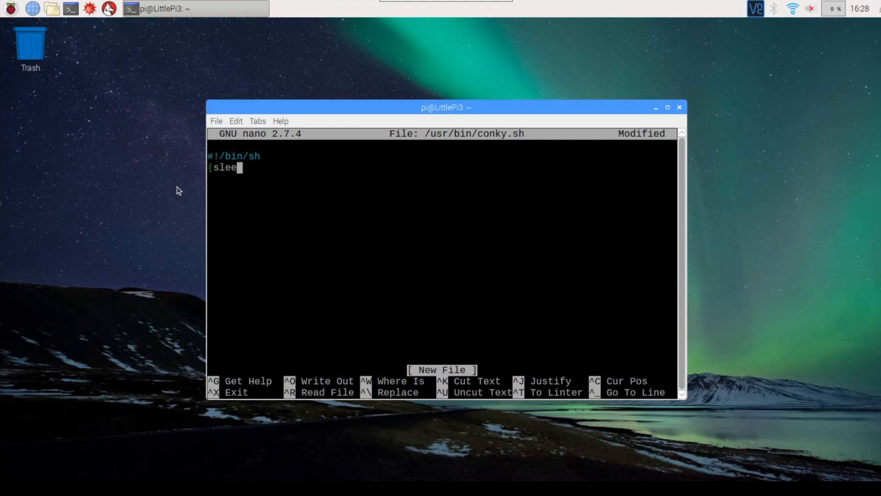
pyautogui.write('p 4s &&')
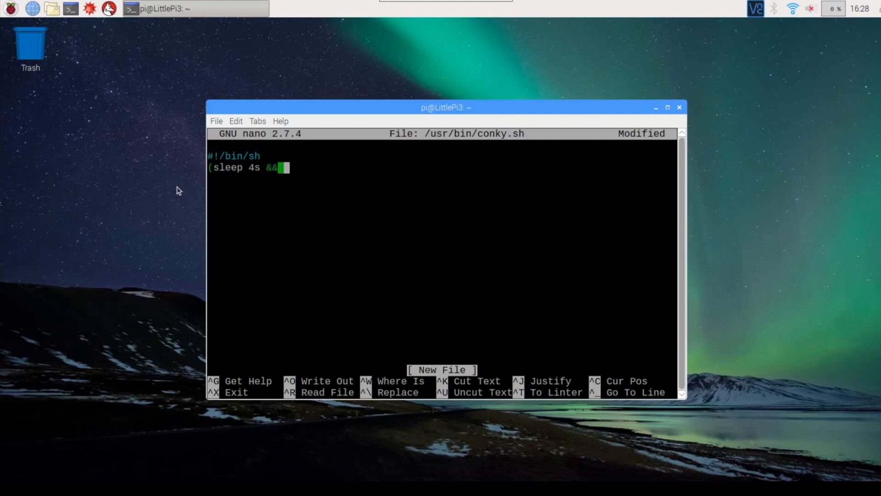
pyautogui.write('conky')
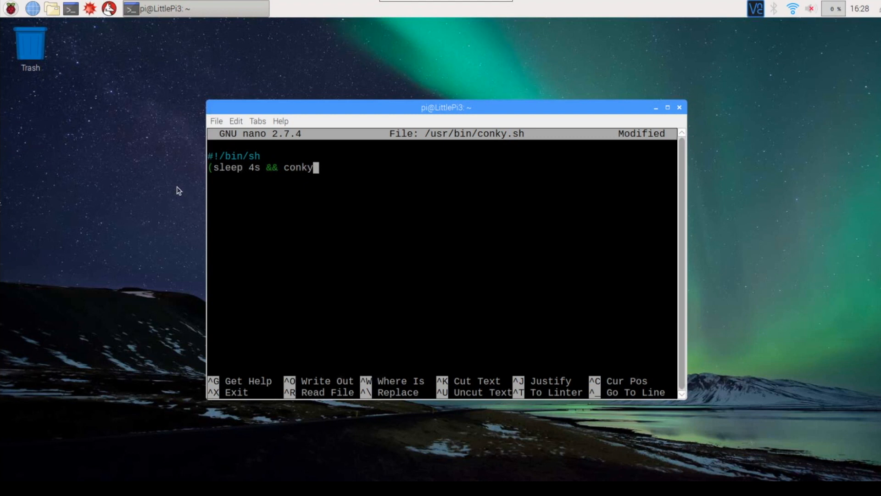
pyautogui.write(')')
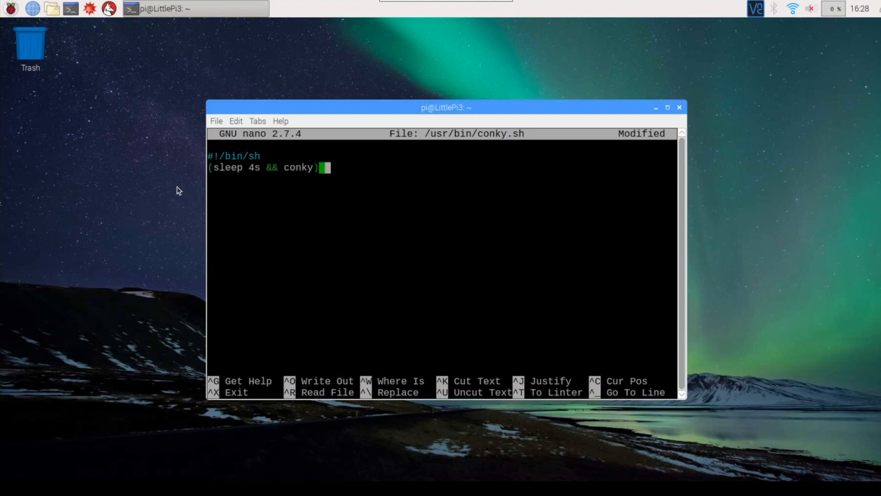
pyautogui.write('&')
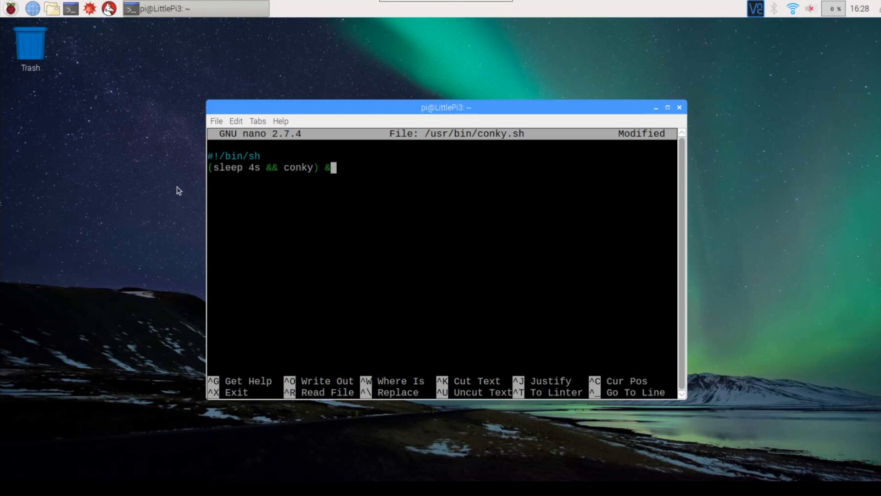
pyautogui.write('exit')
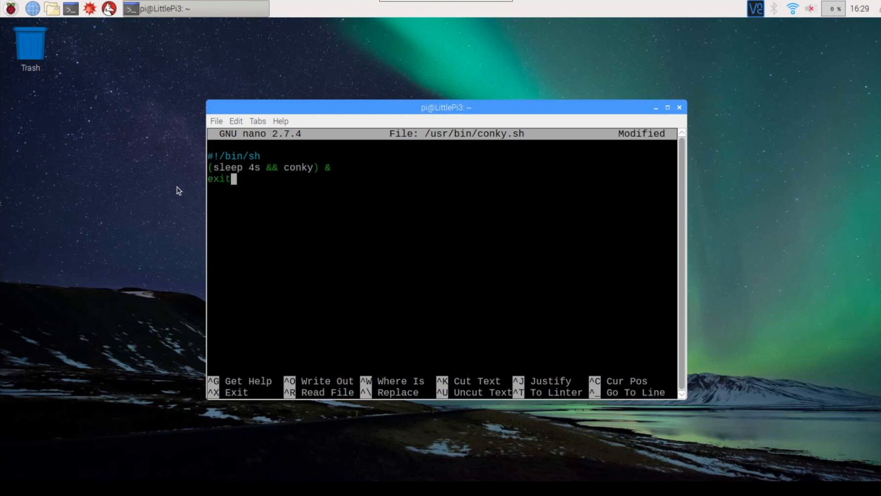
pyautogui.write('0')
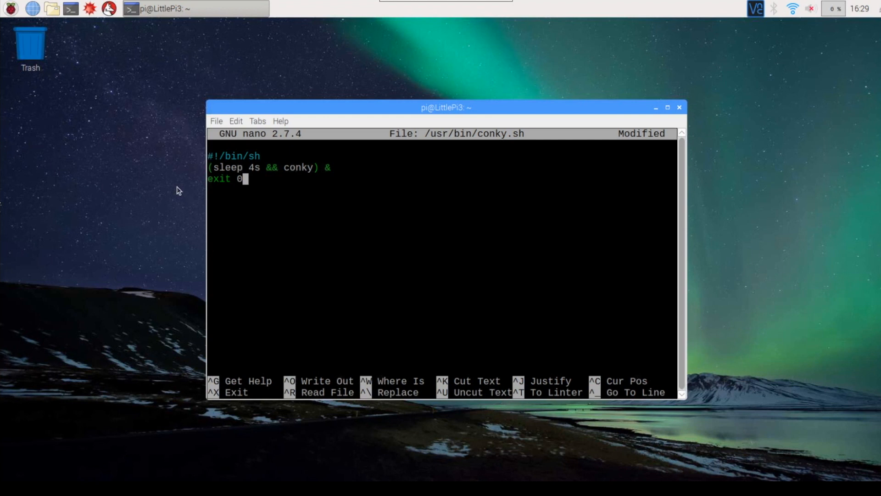
pyautogui.press('ctrl+o')
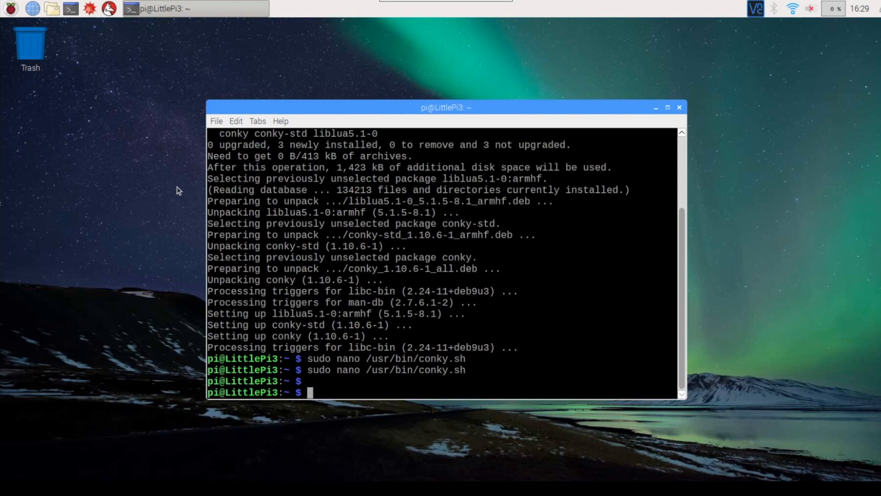
# Enter 'sudo nano /home/pi/.config/lxsession/LXDE-Pi/autostart' to edit the session autostart file
pyautogui.write('sud')
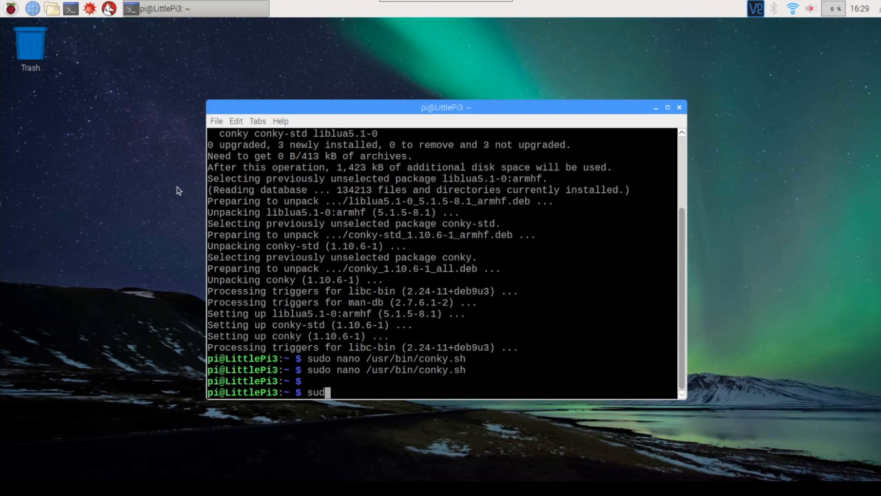
pyautogui.write('o')
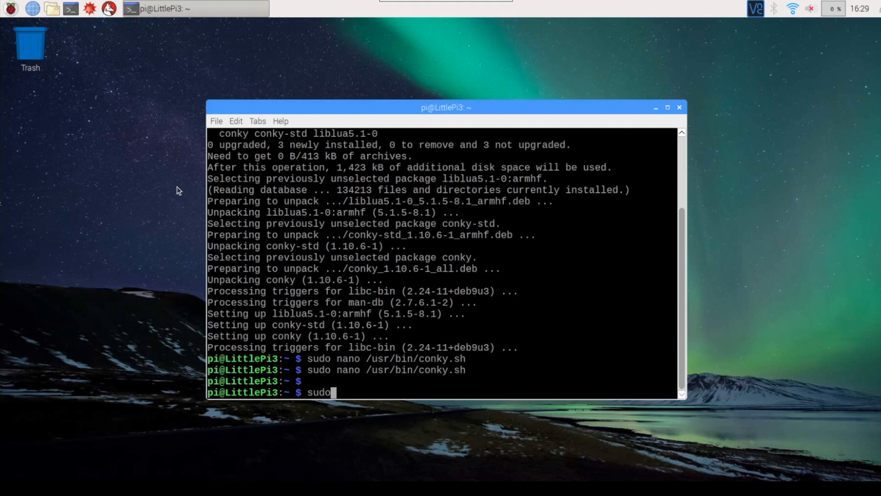
pyautogui.write('nano')
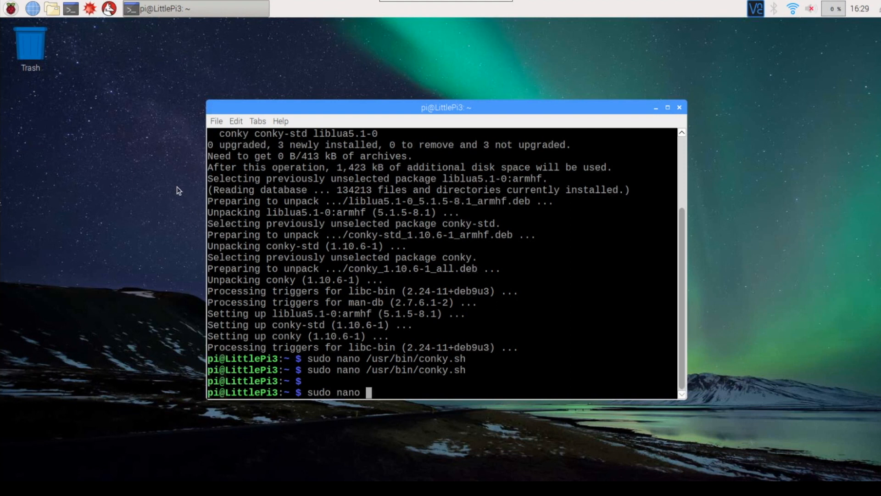
pyautogui.write('/hom')
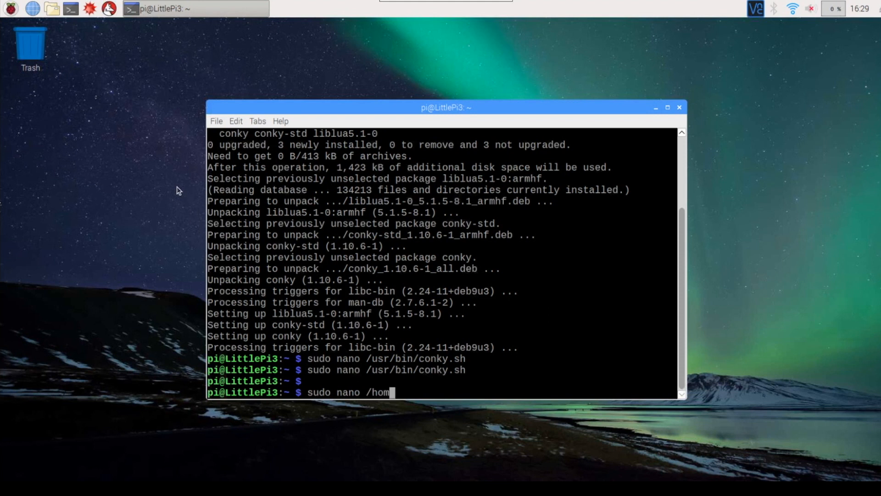
pyautogui.write('/')
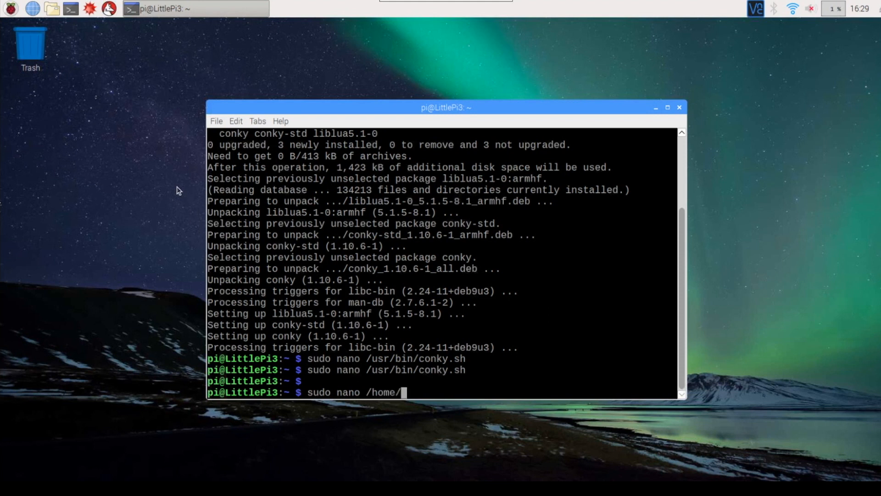
pyautogui.write('pi/')
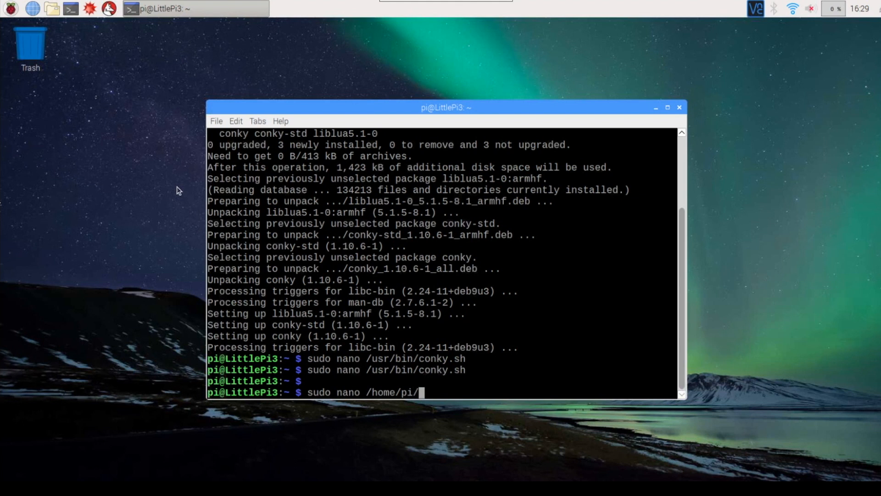
pyautogui.write('.config')
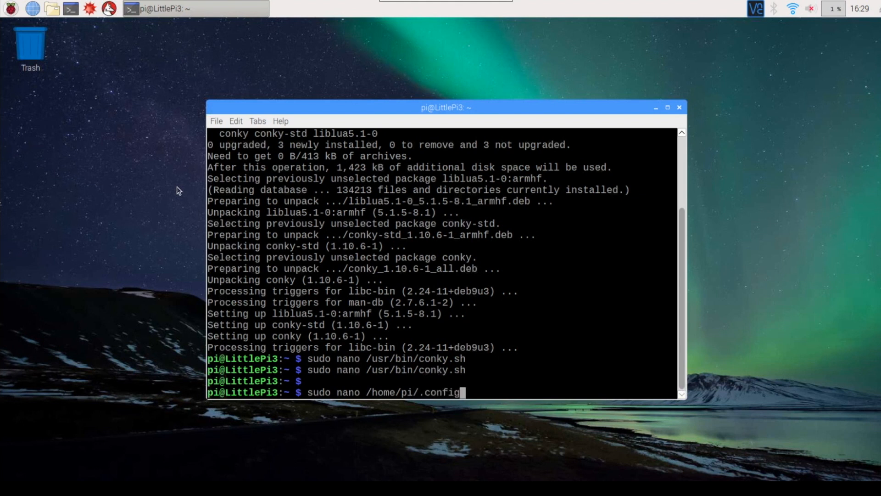
pyautogui.write('/')
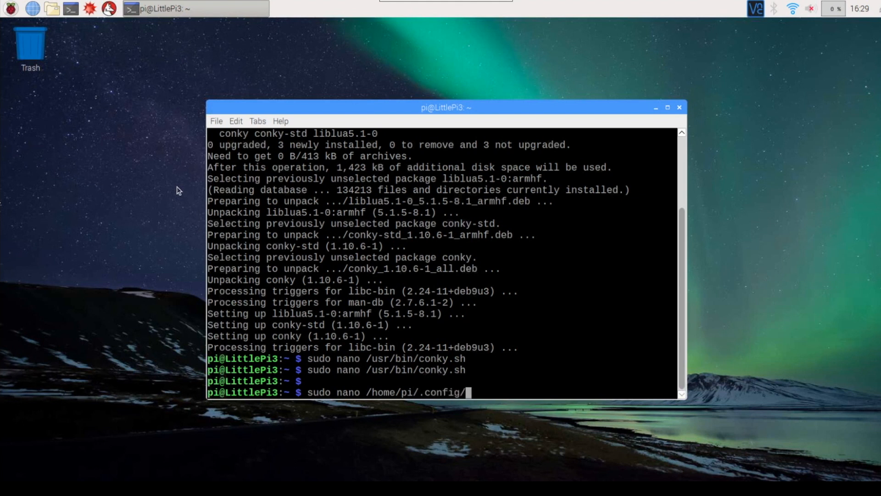
pyautogui.write('lxsess')
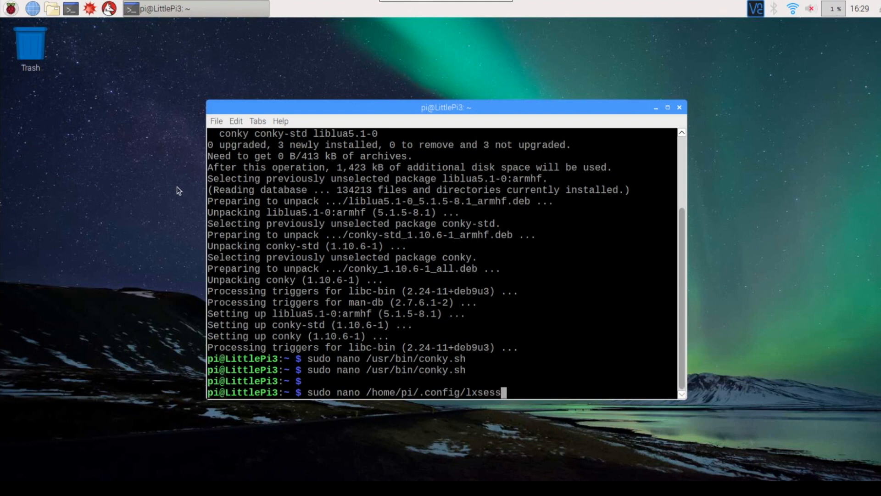
pyautogui.write('ion')
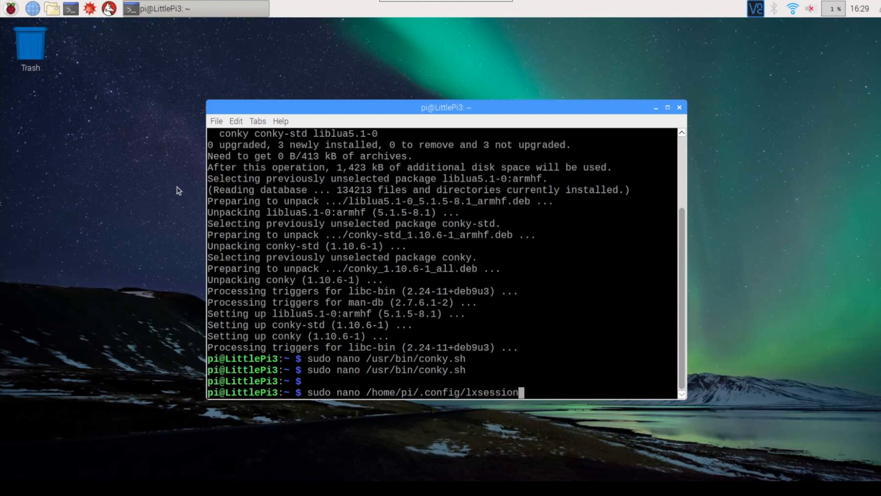
pyautogui.write('/')
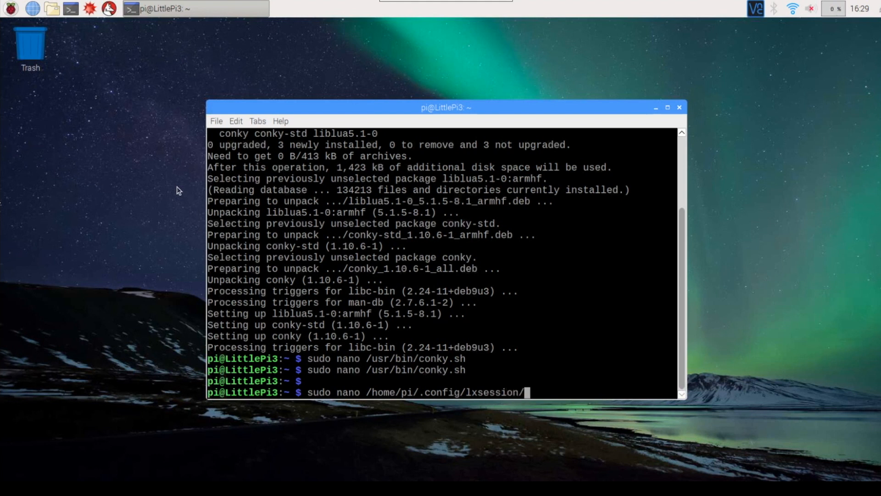
pyautogui.write('LXDE')
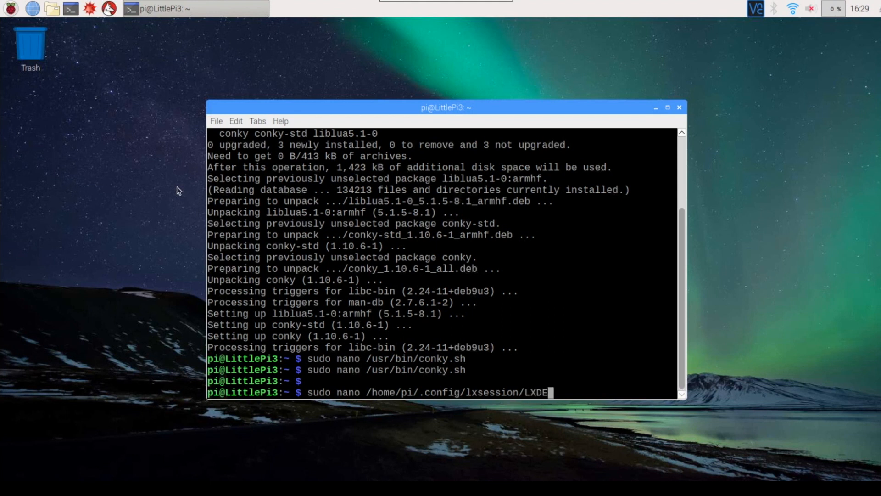
pyautogui.write('-')
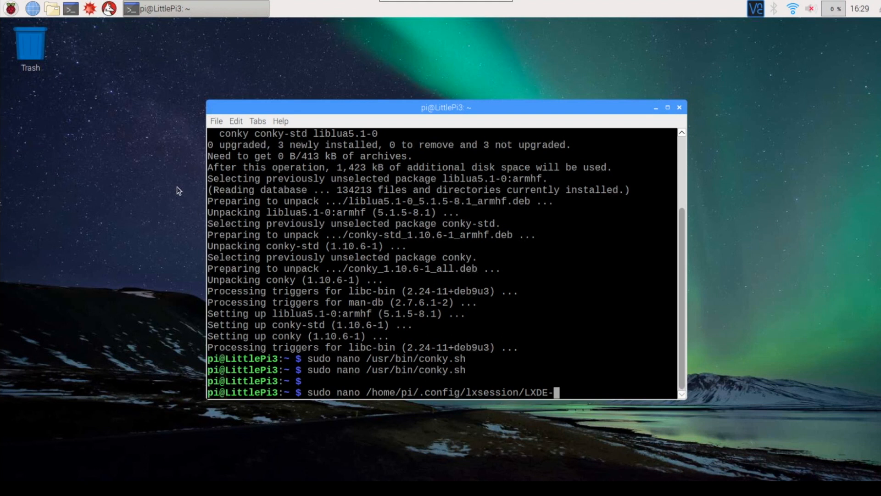
pyautogui.write('Pi')
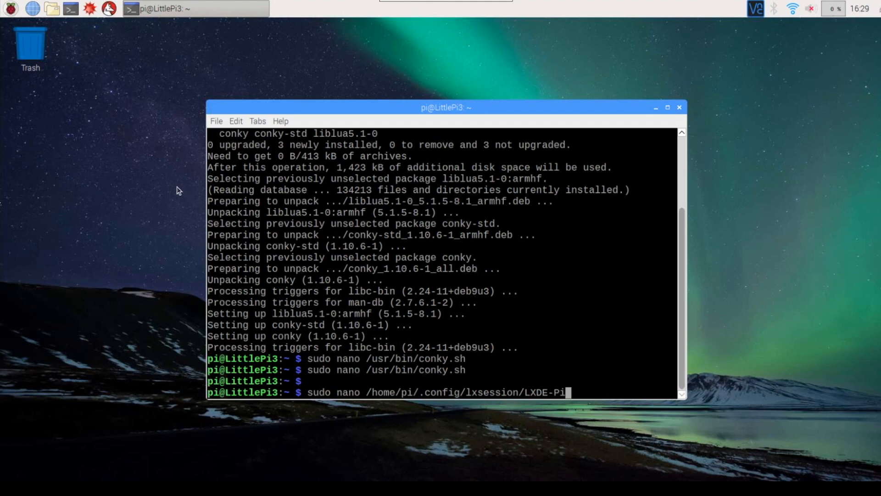
pyautogui.write('/')
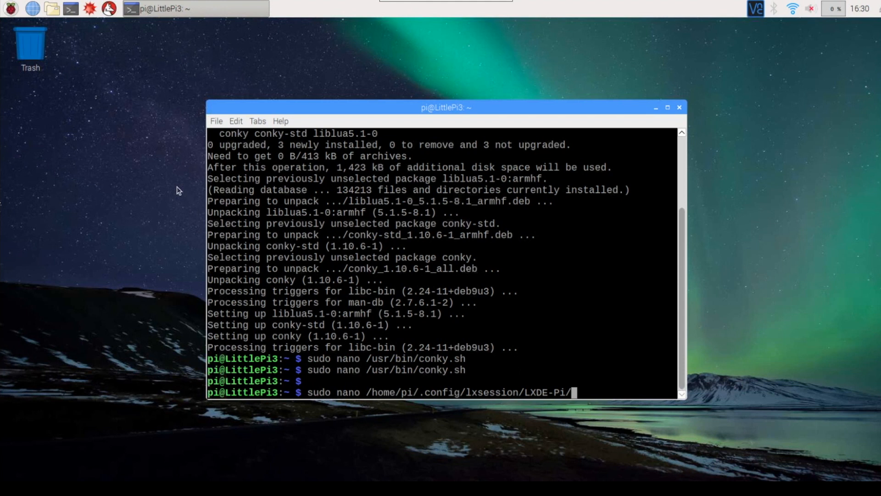
pyautogui.write('autosta')
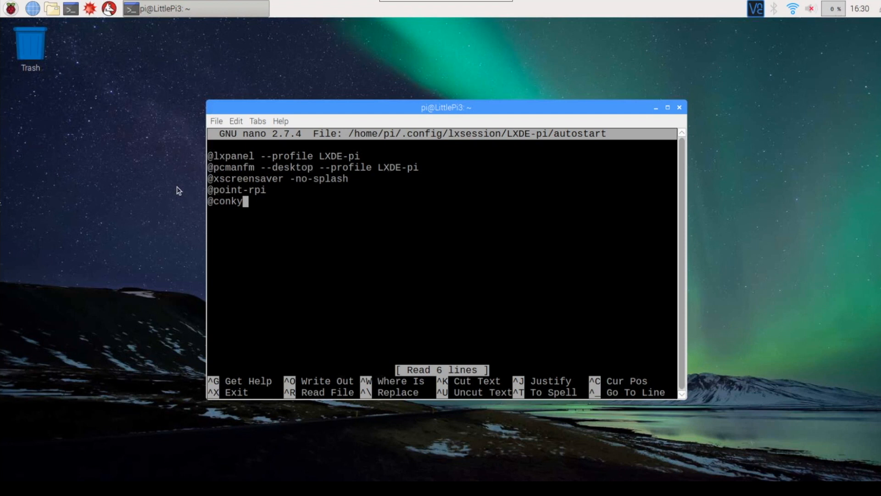
pyautogui.press('ctrl+x')
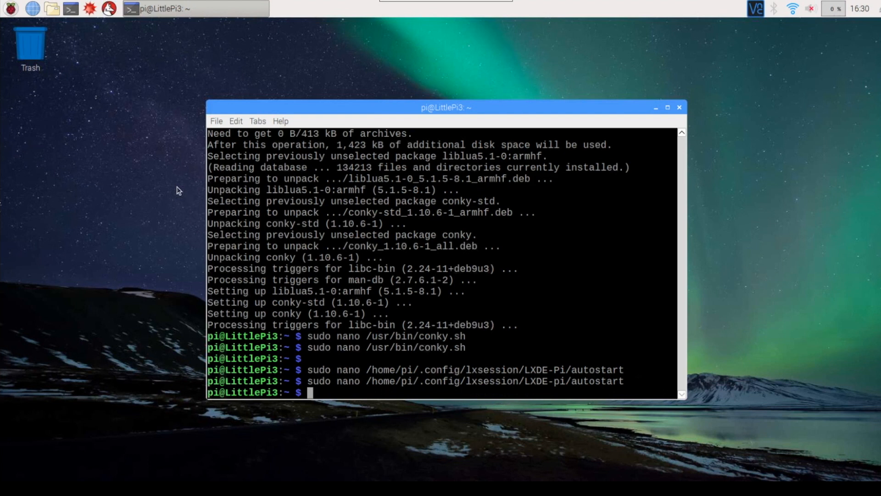
# Run conky to check the desktop overlay, stop it with Ctrl+C, and launch Chromium
pyautogui.write('conk')
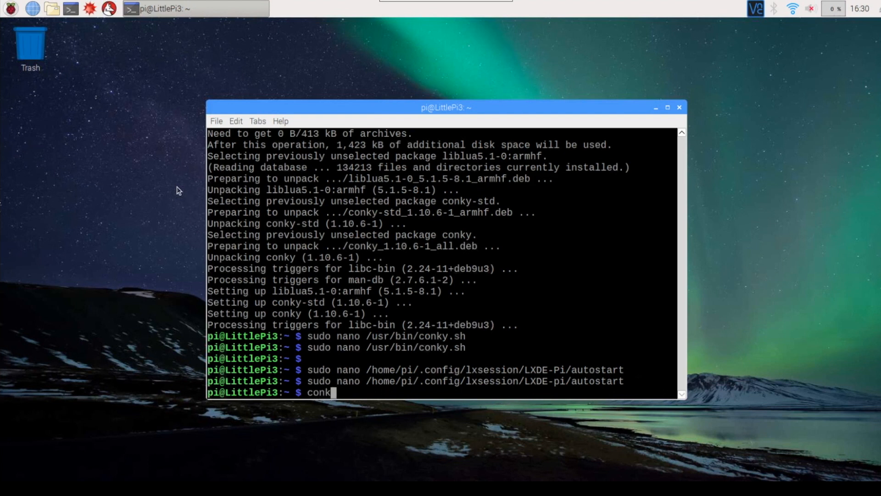
pyautogui.write('y')
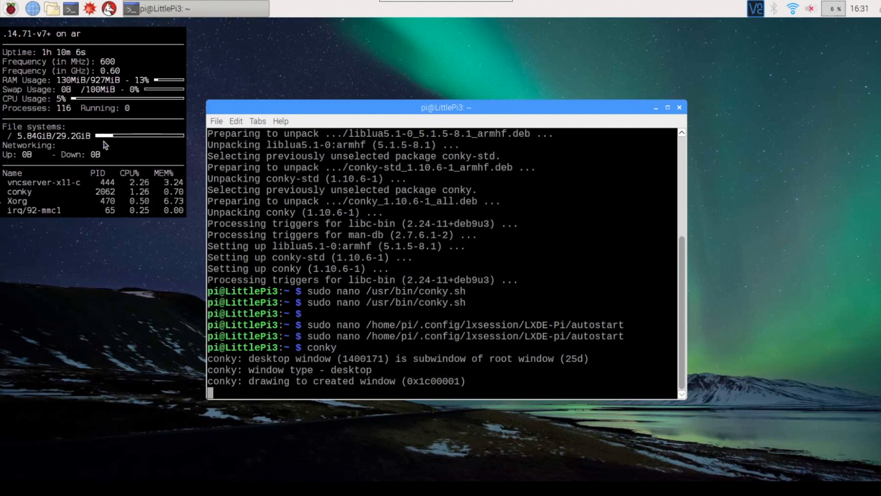
pyautogui.press('ctrl+c')
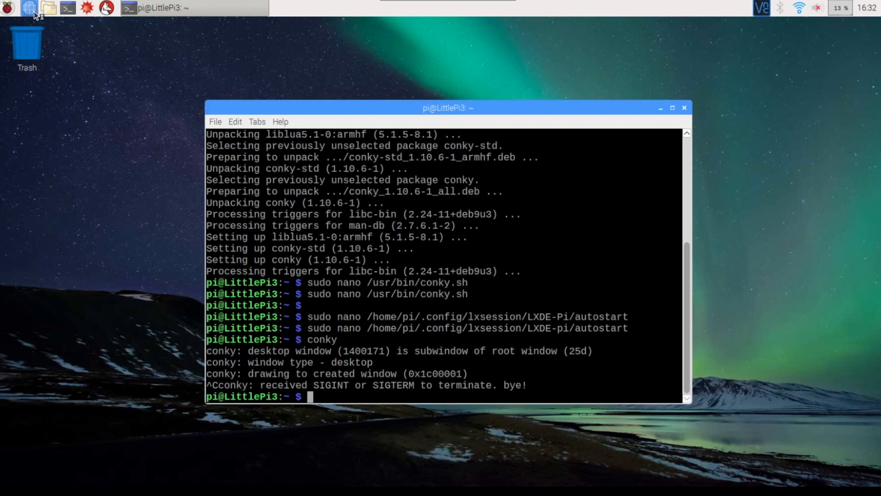
pyautogui.click(29, 8)
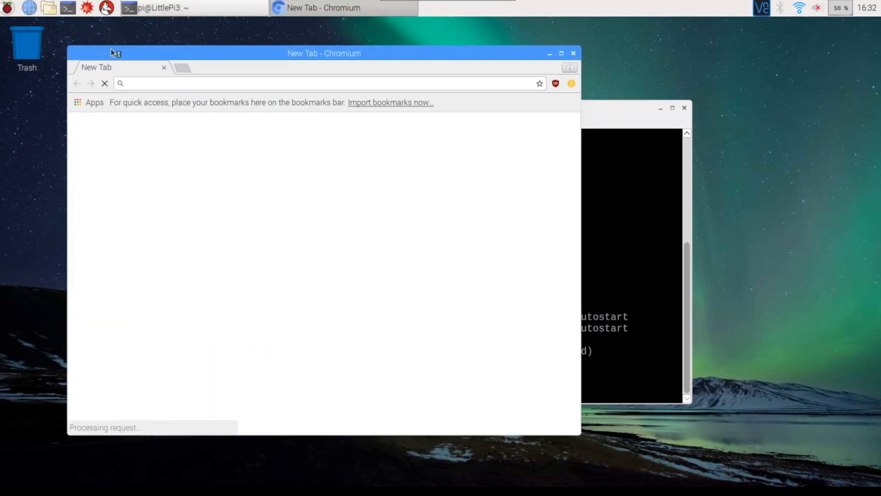
# Go to github.com/Technog-inc and choose the conky_scripts repository
pyautogui.write('https://github.com')
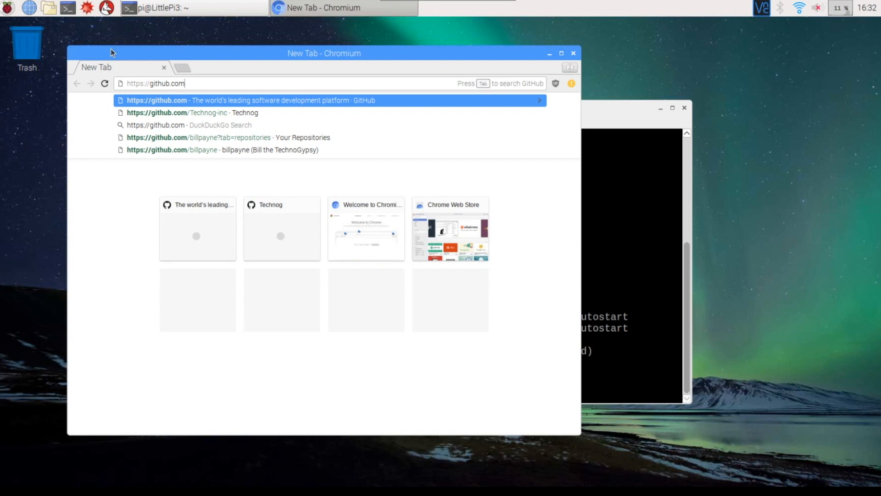
pyautogui.write('/Technog')
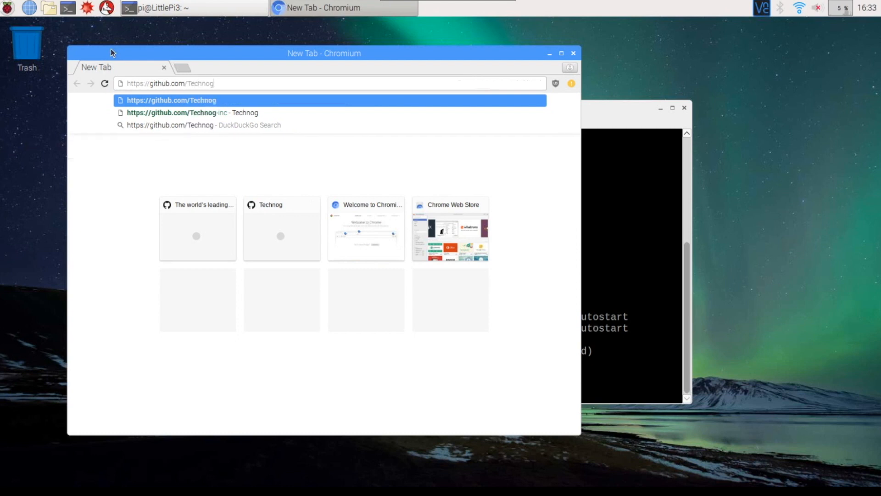
pyautogui.write('-inc')
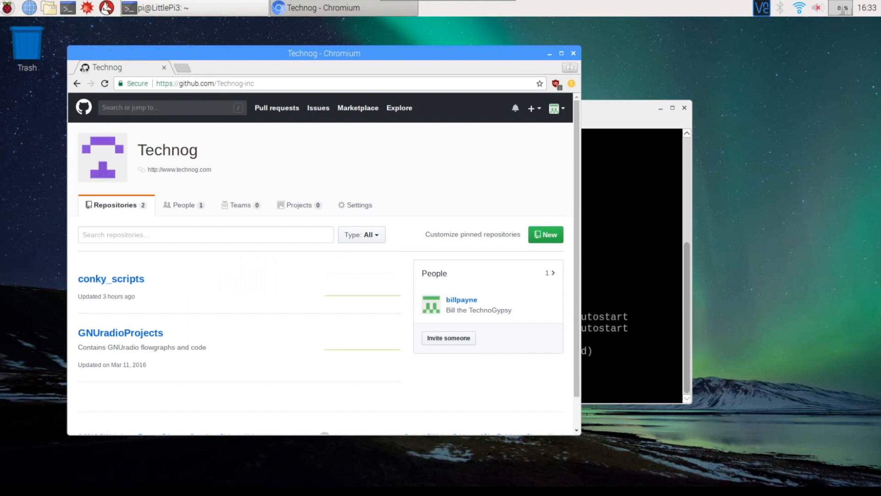
pyautogui.moveTo(111, 279)
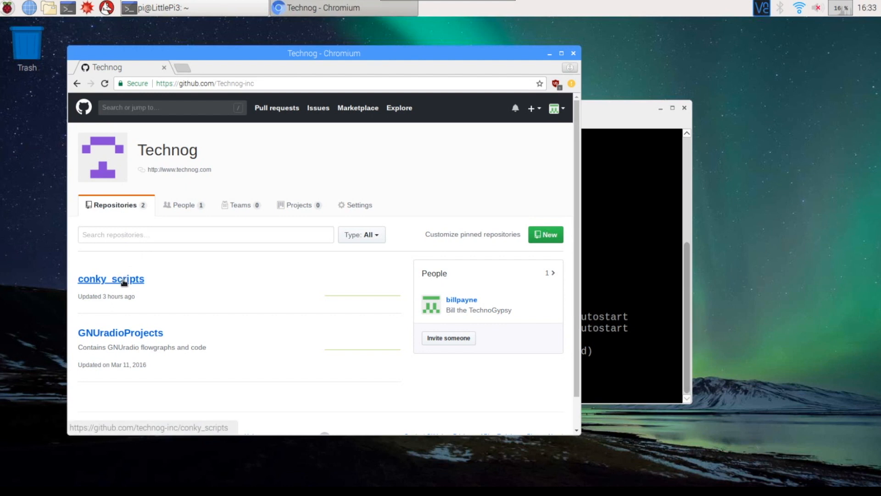
pyautogui.click(111, 278)
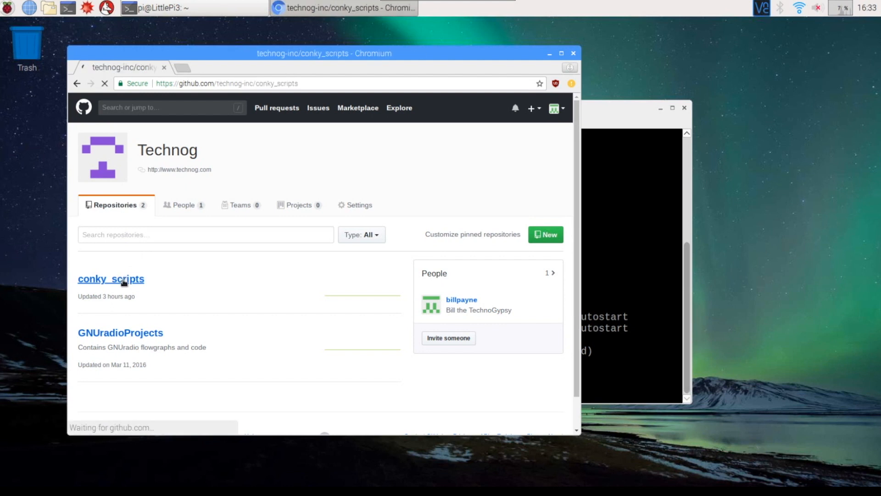
# View the .conkyrc file in conky_scripts, scroll its settings, and request the Raw view
pyautogui.click(111, 279)
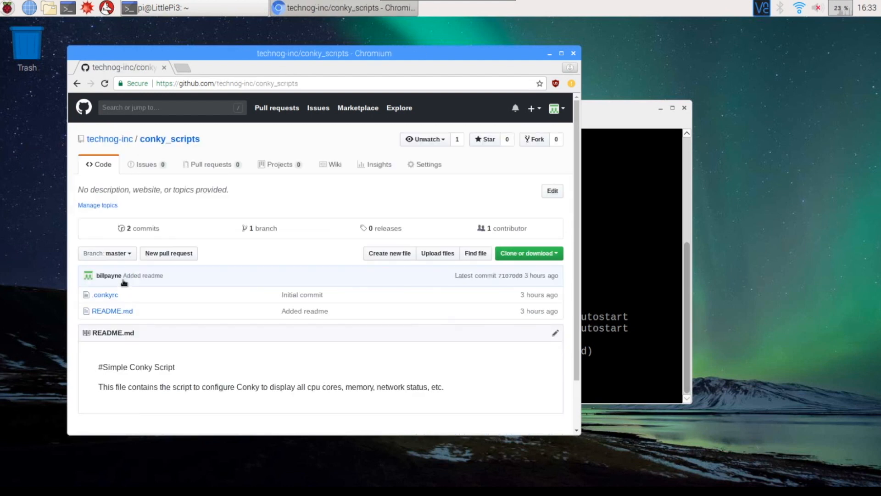
pyautogui.moveTo(105, 295)
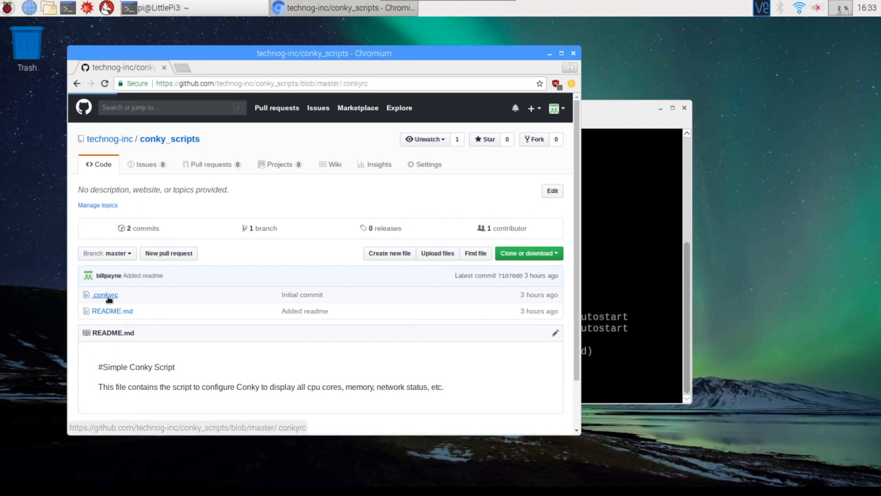
pyautogui.click(104, 295)
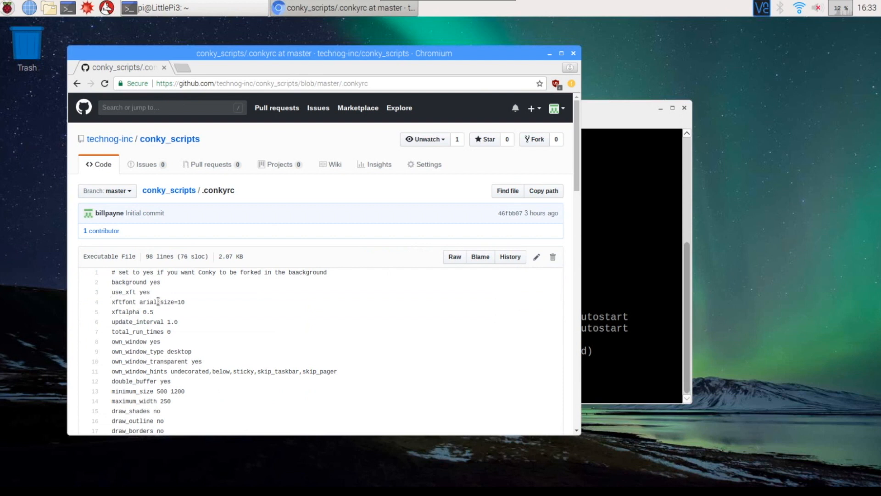
pyautogui.scroll(-3)
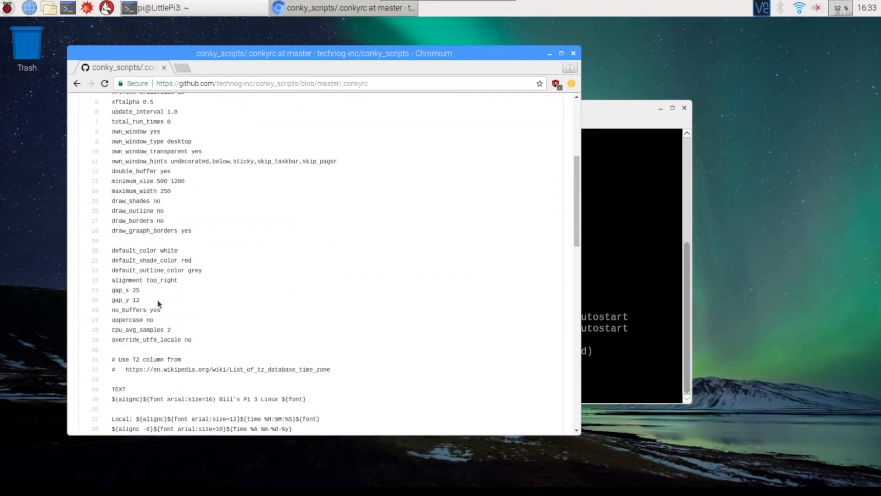
pyautogui.scroll(-3)
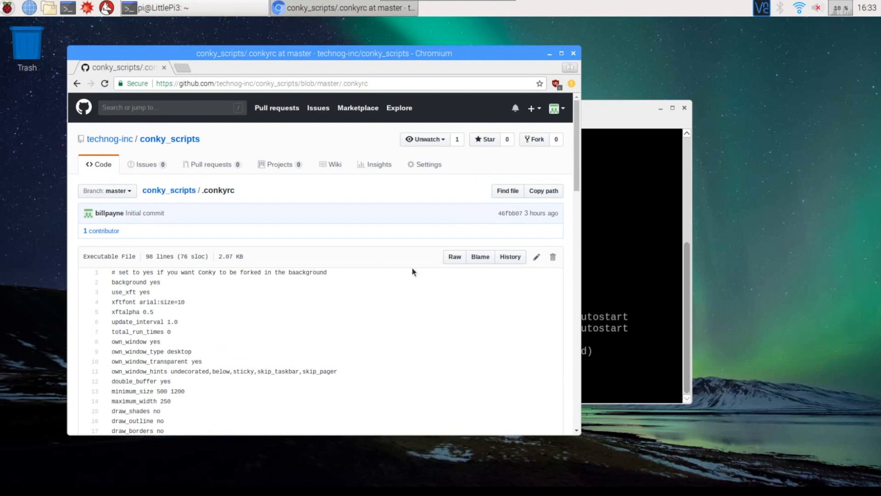
pyautogui.click(454, 257)
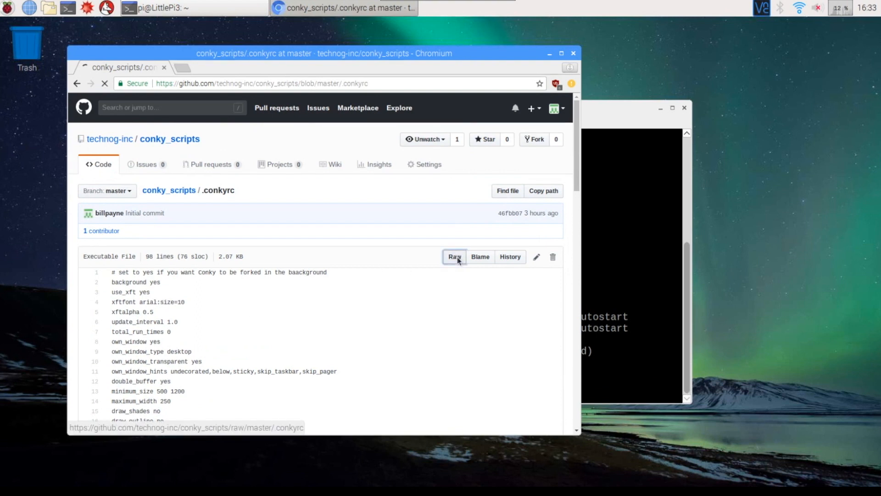
# Select all of the raw .conkyrc text and copy it
pyautogui.click(454, 257)
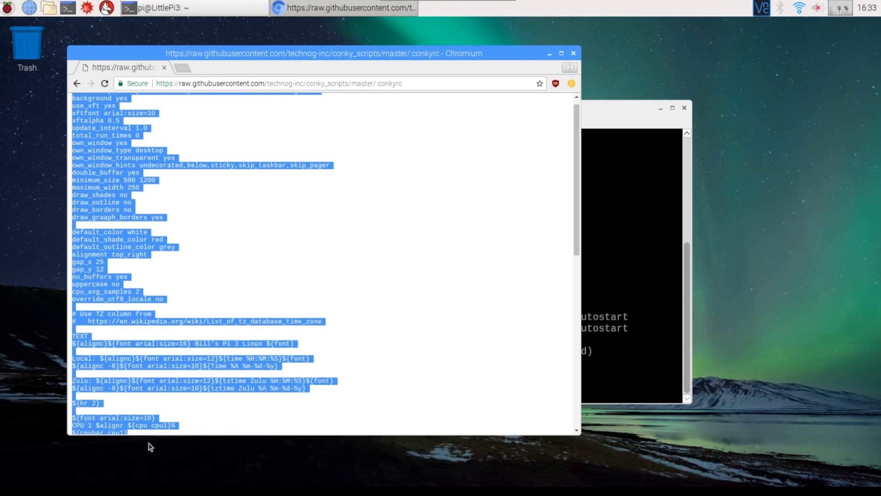
pyautogui.scroll(-3)
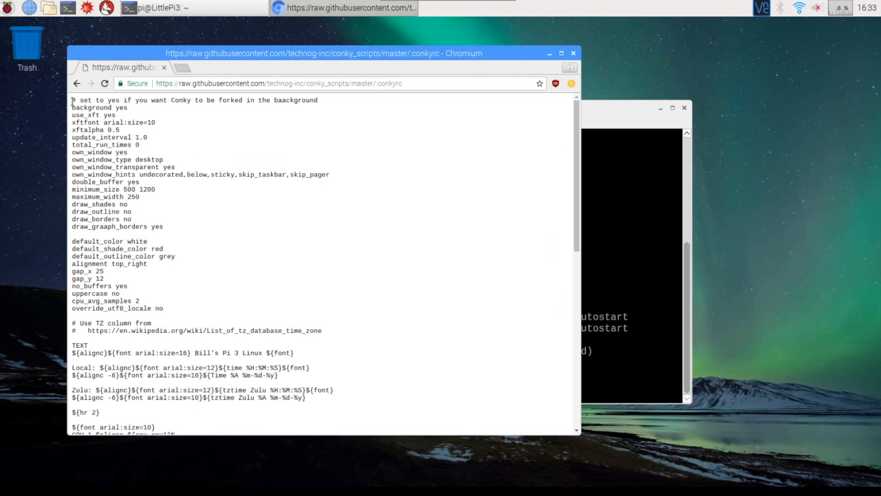
pyautogui.press('ctrl+a')
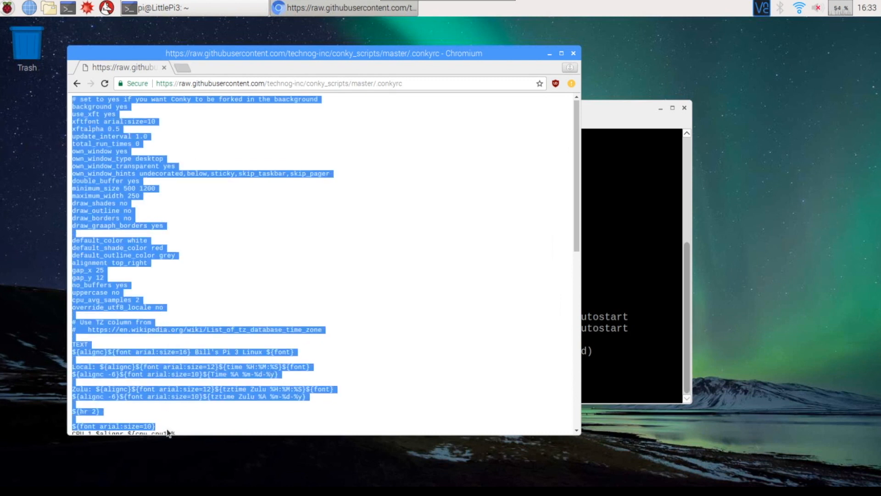
pyautogui.scroll(-3)
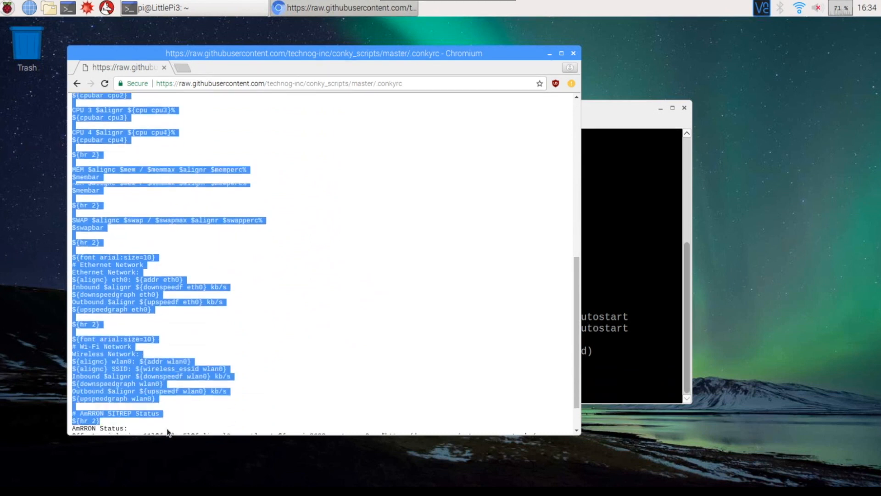
pyautogui.scroll(-3)
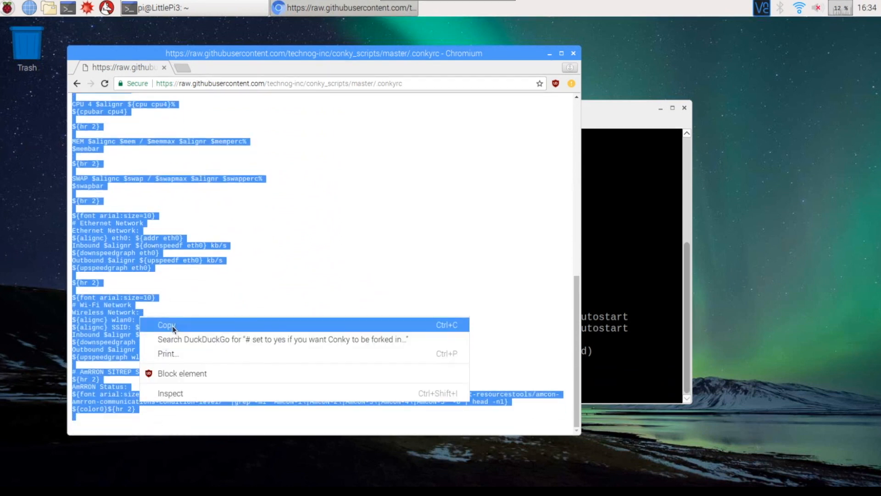
pyautogui.click(166, 325)
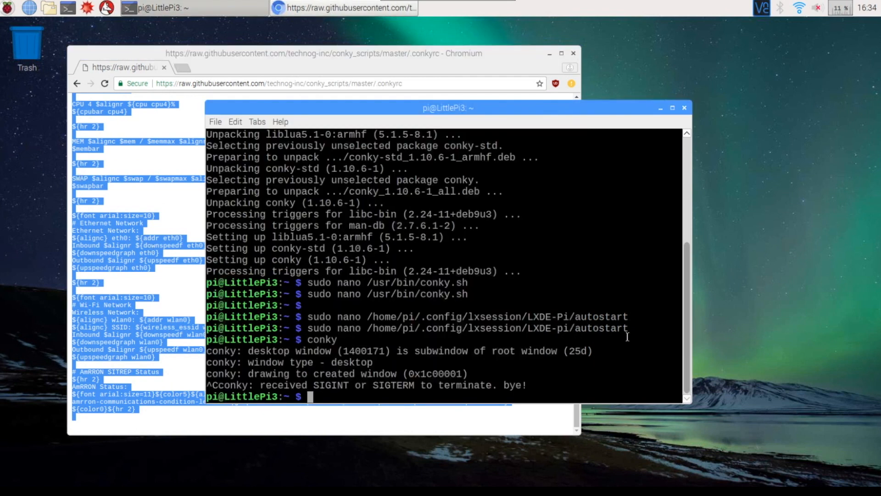
# Check the home directory with pwd and create a new .conkyrc with 'sudo nano .conkyrc'
pyautogui.write('pwd')
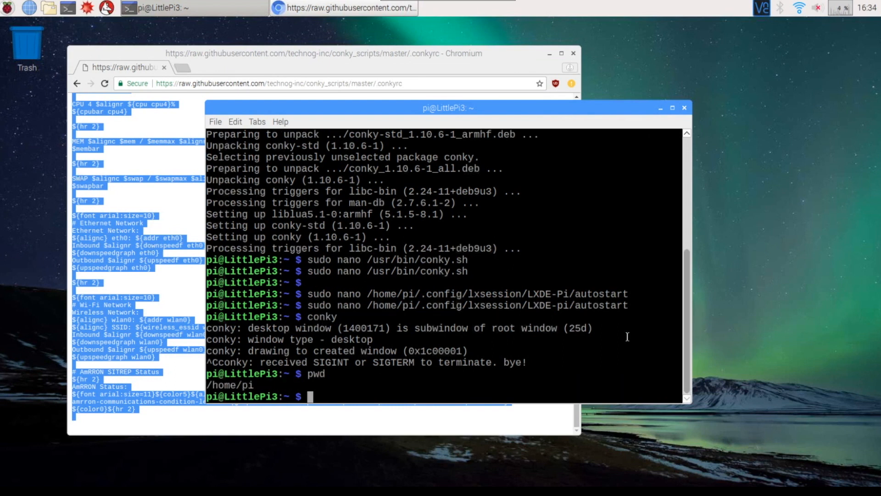
pyautogui.write('sudo')
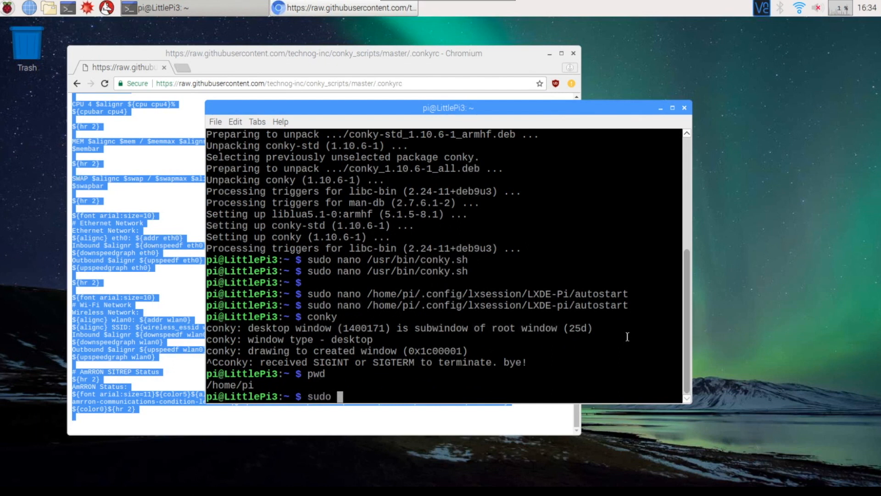
pyautogui.write('nano')
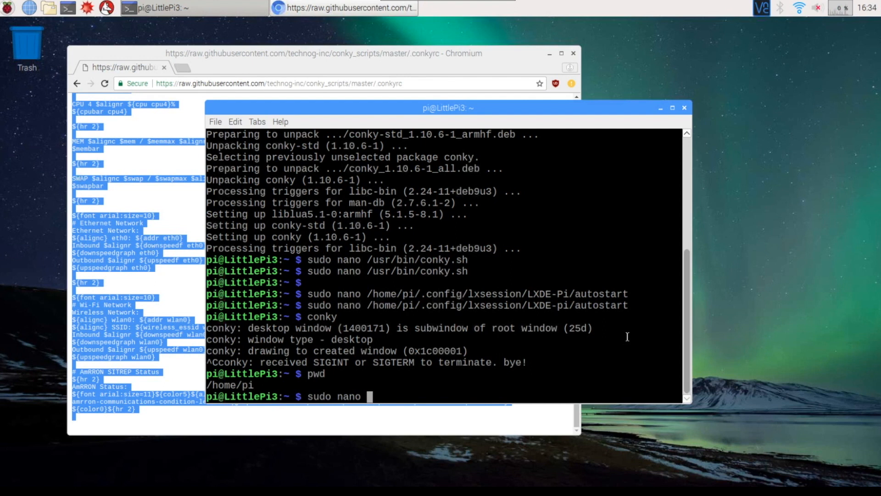
pyautogui.write('.c')
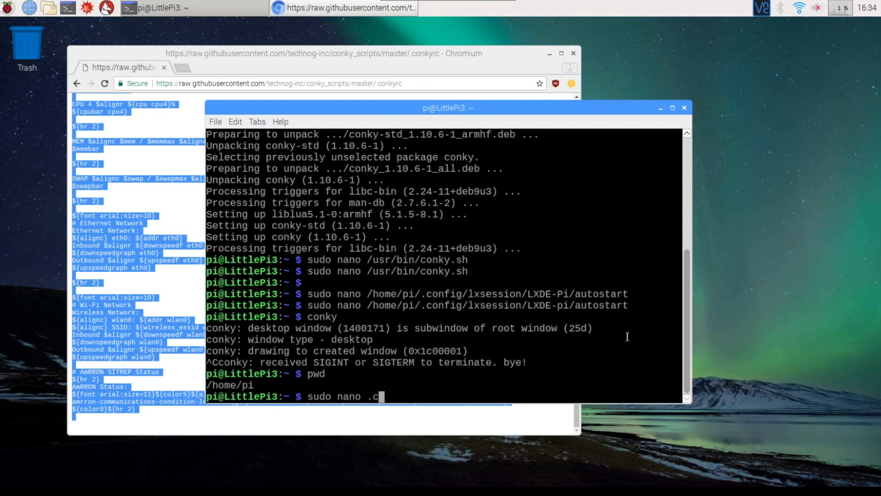
pyautogui.write('onkyr')
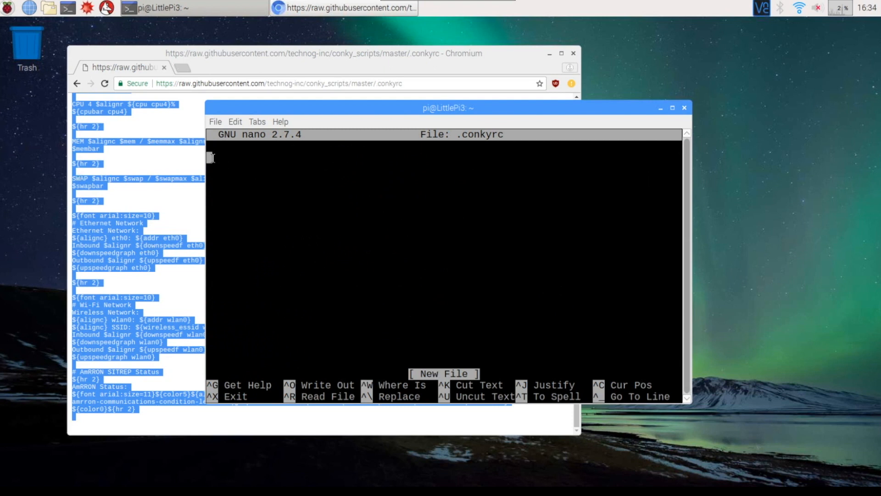
# Paste the copied configuration into .conkyrc, save it, exit nano and clear the terminal
pyautogui.rightClick(211, 158)
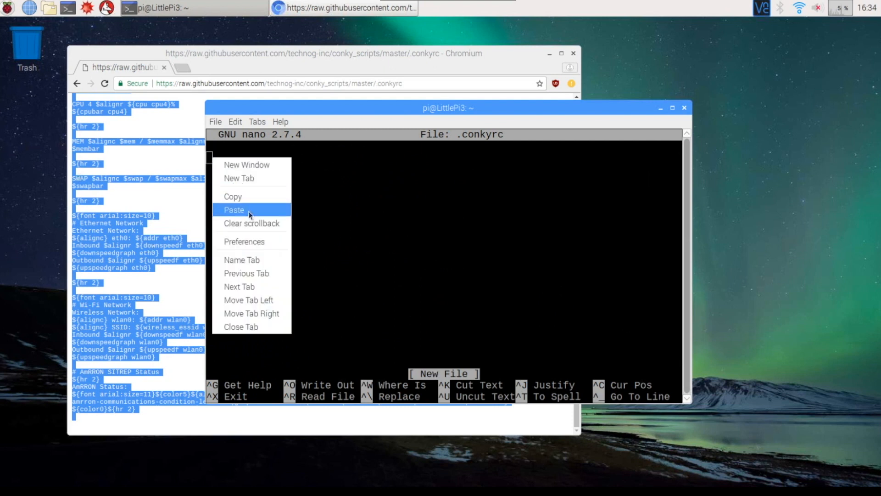
pyautogui.click(234, 209)
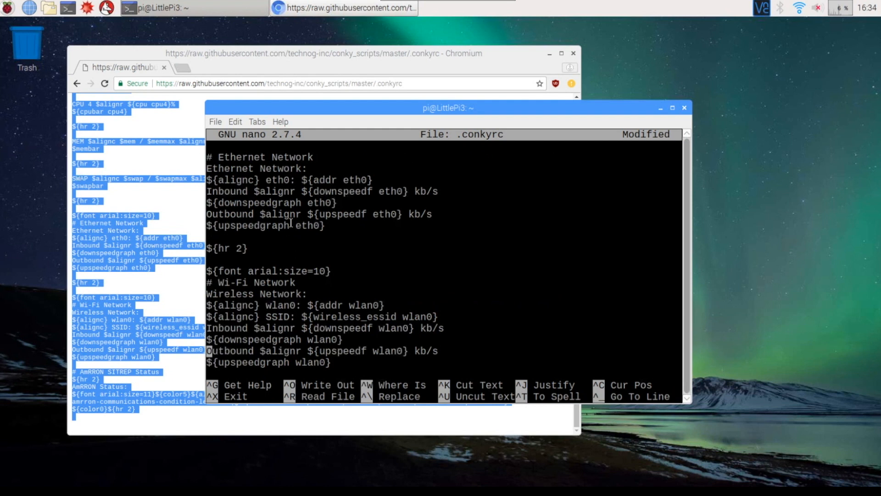
pyautogui.scroll(-3)
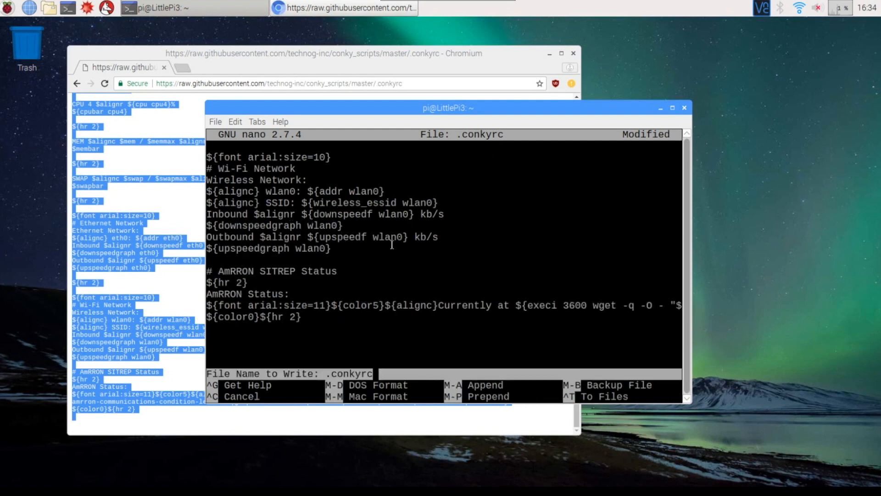
pyautogui.press('Enter')
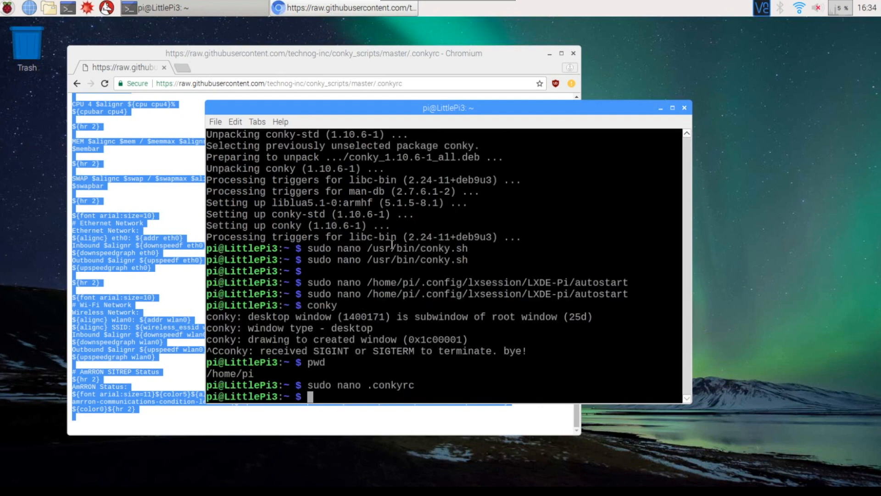
pyautogui.write('clear')
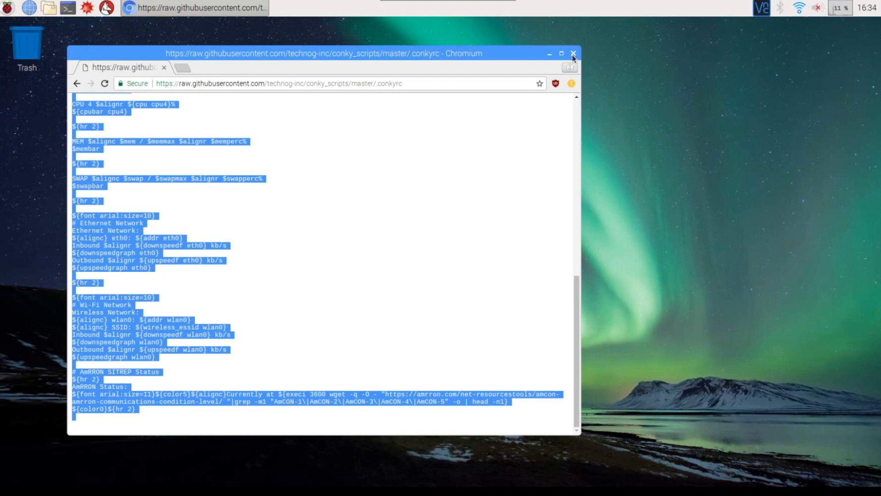
# Close Chromium and reboot the Raspberry Pi via the menu's Shutdown... > Reboot option
pyautogui.click(573, 54)
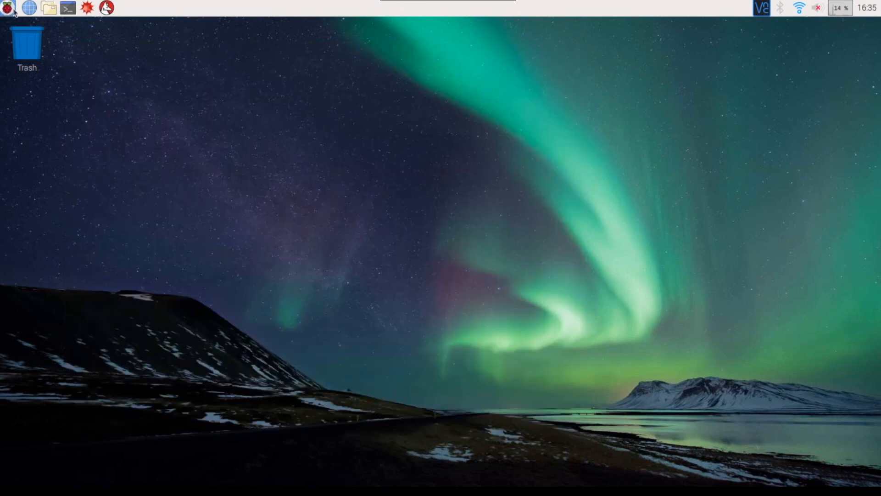
pyautogui.click(8, 8)
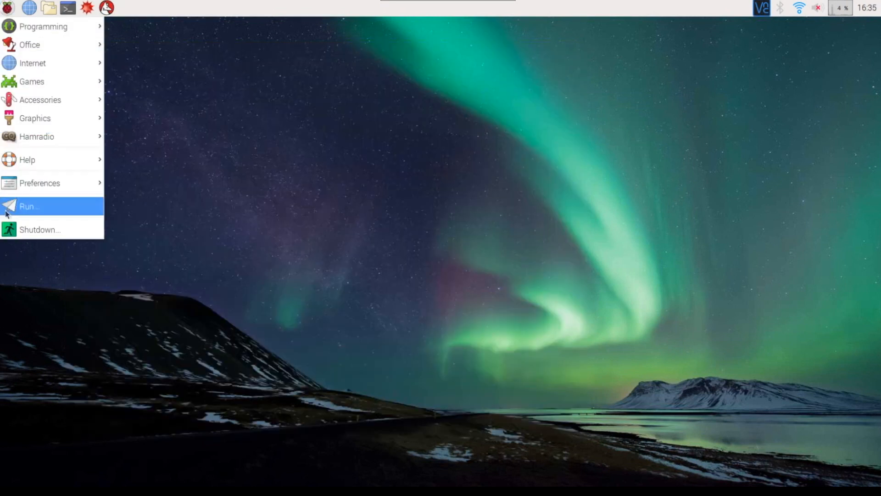
pyautogui.click(39, 230)
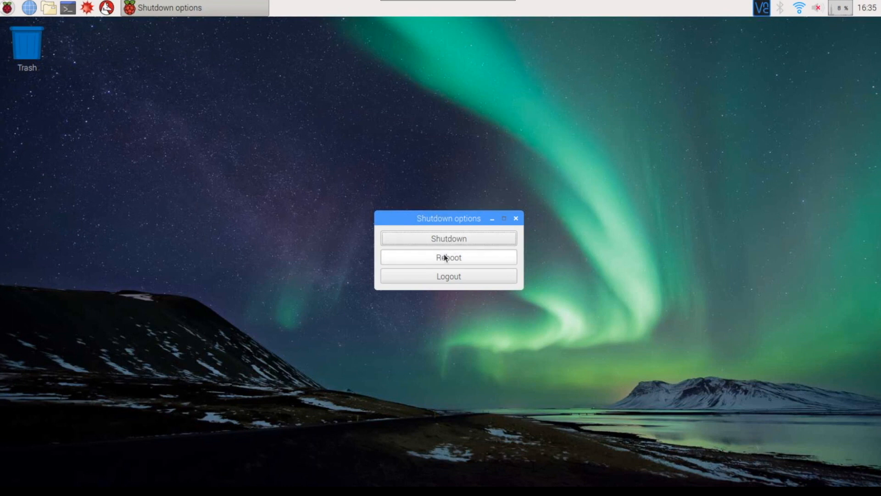
pyautogui.click(448, 257)
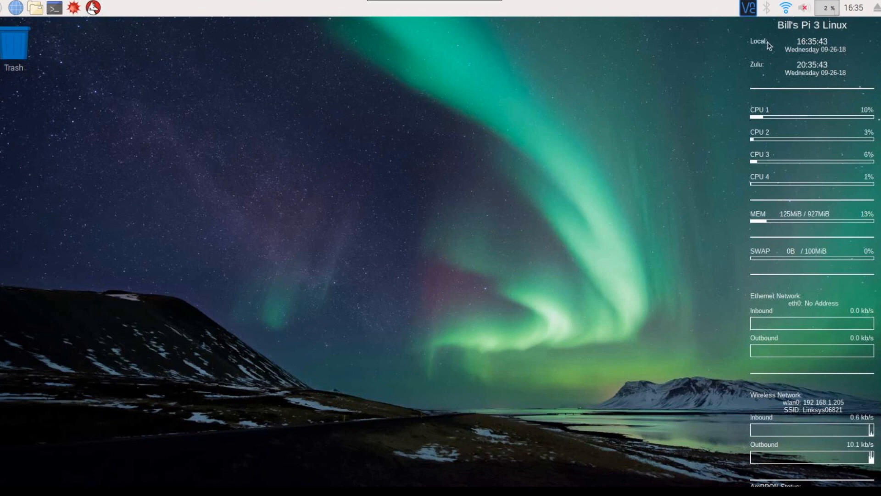
pyautogui.moveTo(779, 113)
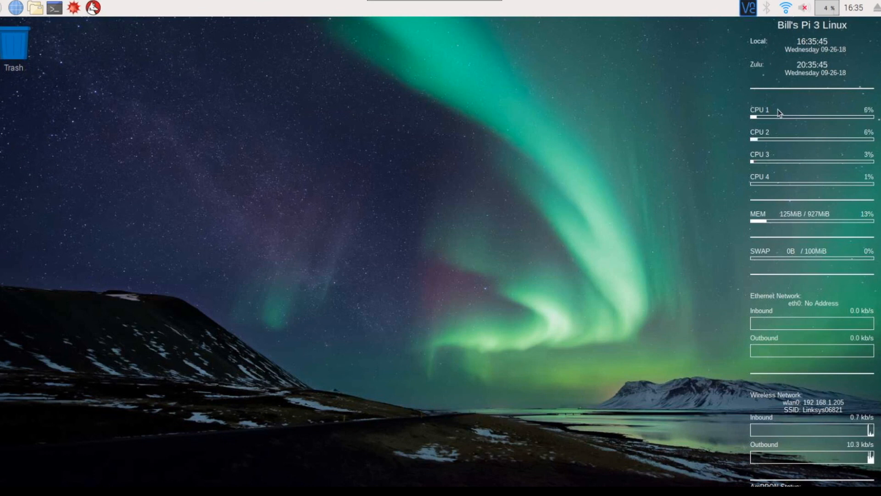
pyautogui.moveTo(775, 124)
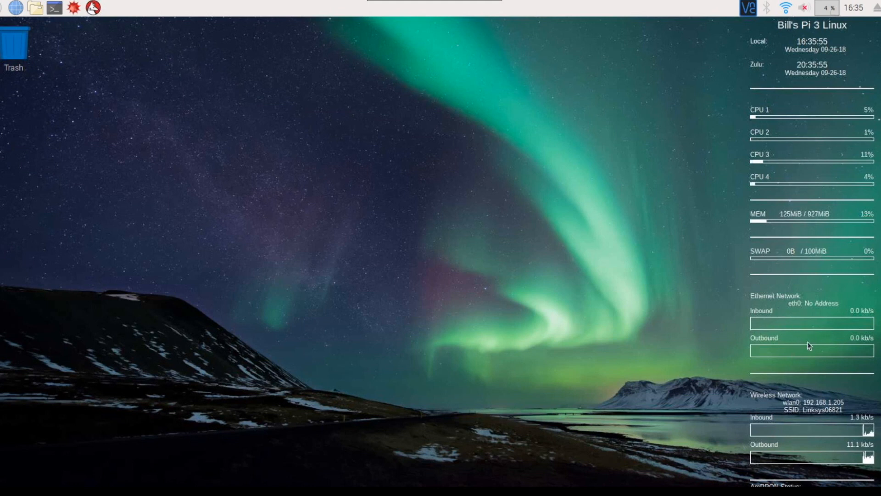
pyautogui.moveTo(773, 432)
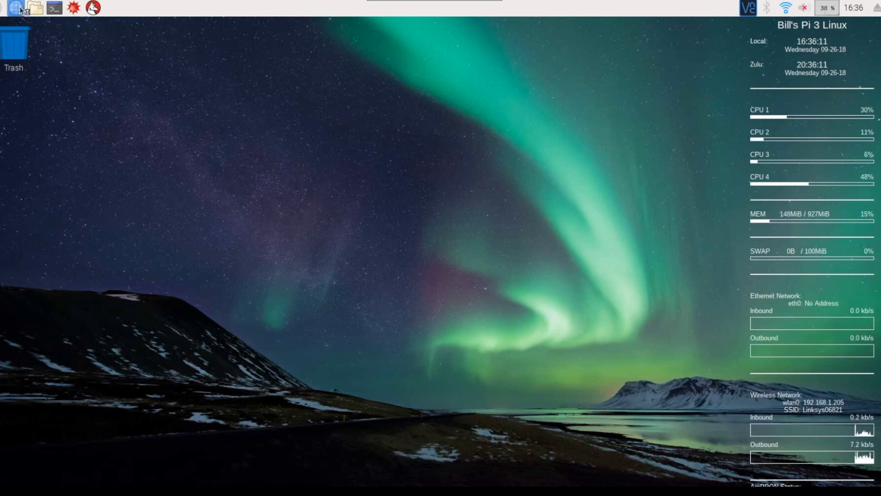
# Launch the web browser from the taskbar to watch Conky's CPU and memory load change
pyautogui.click(10, 8)
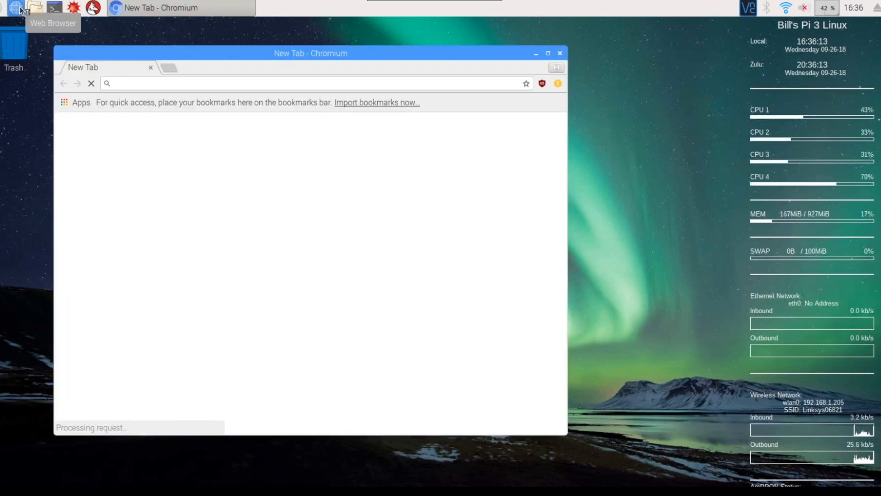